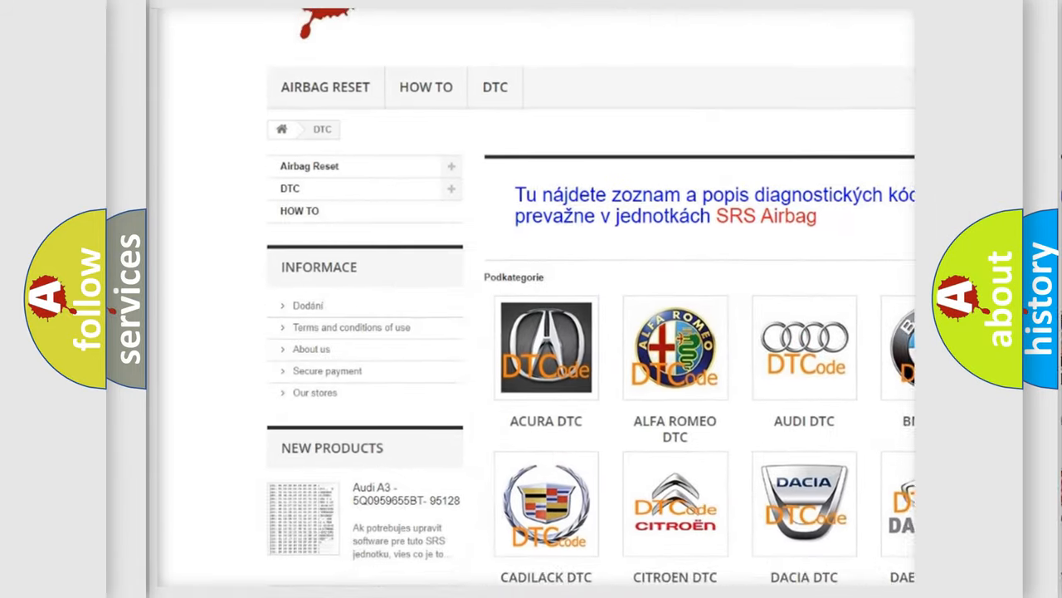
scroll(down, 3)
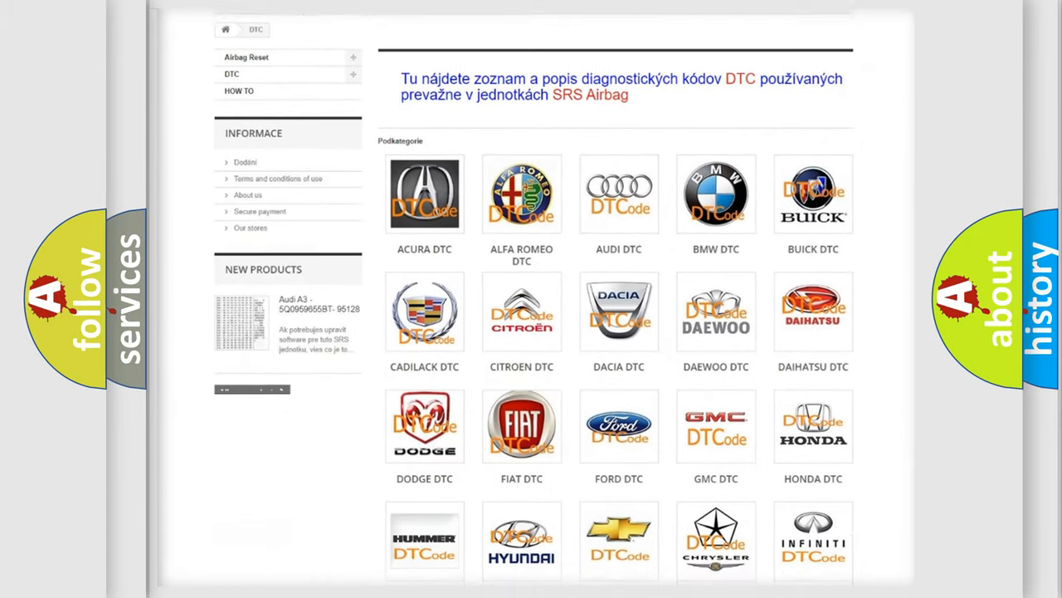
scroll(down, 3)
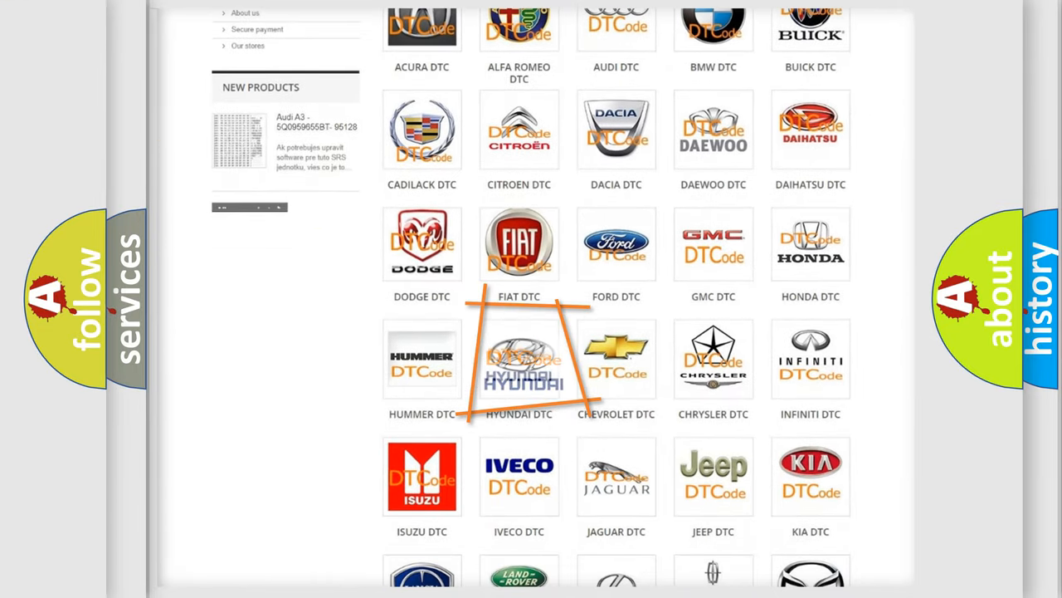